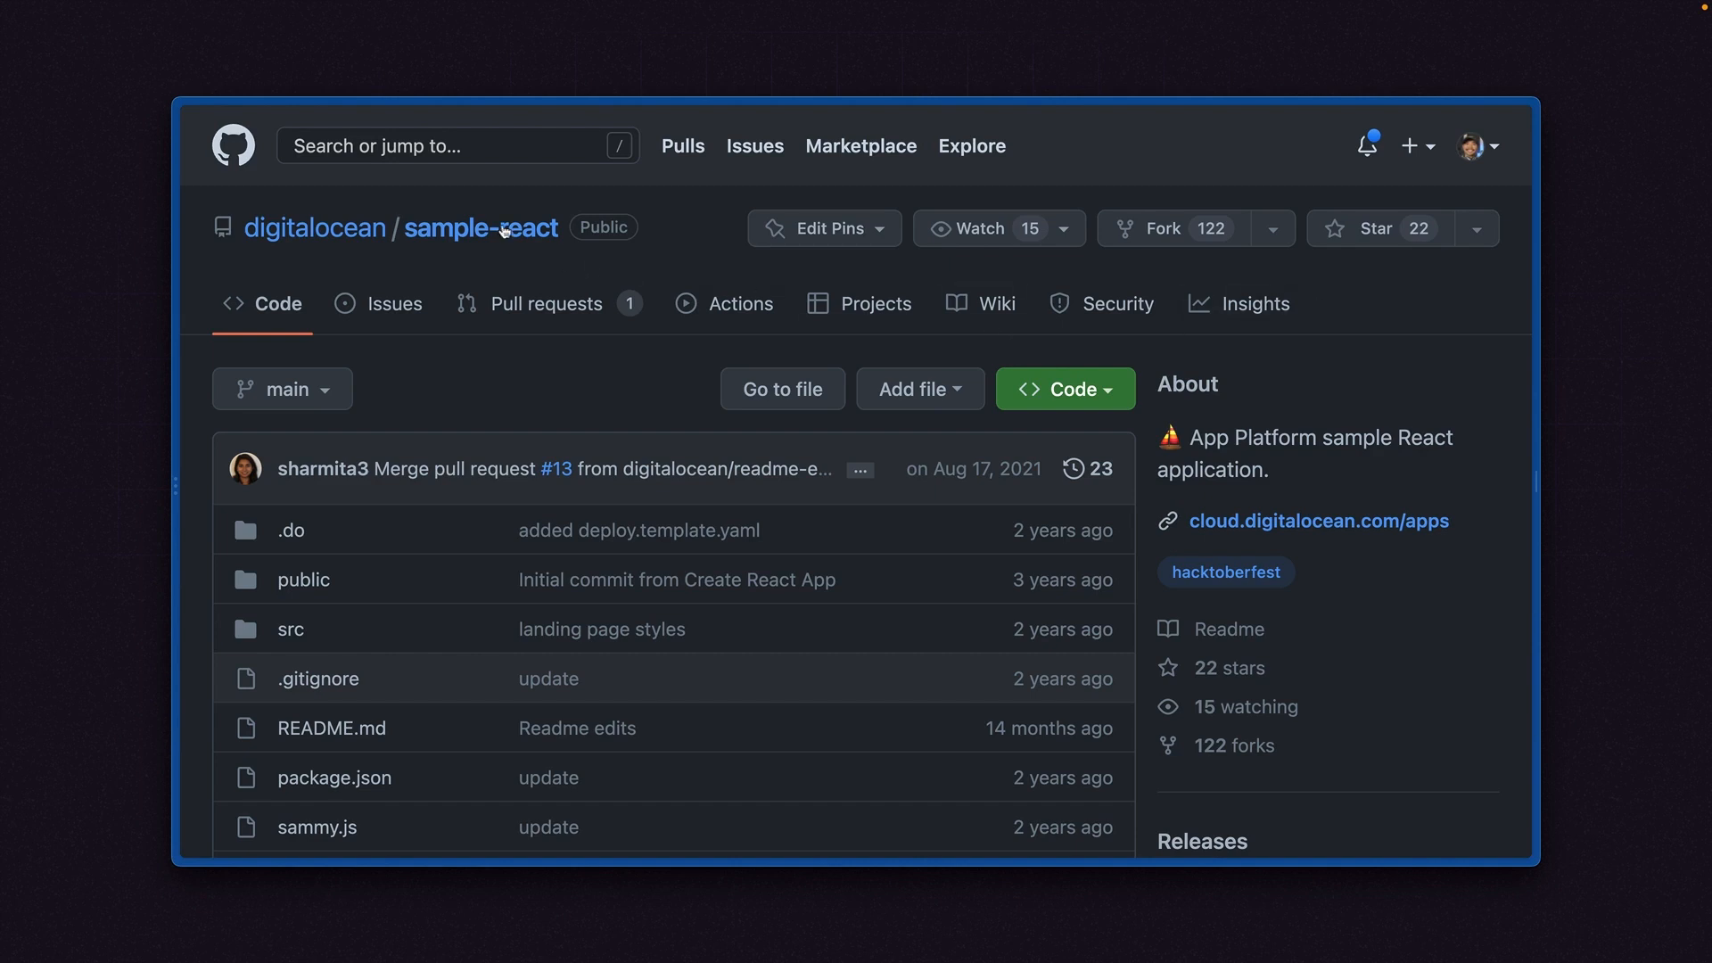
mouse_move(560, 367)
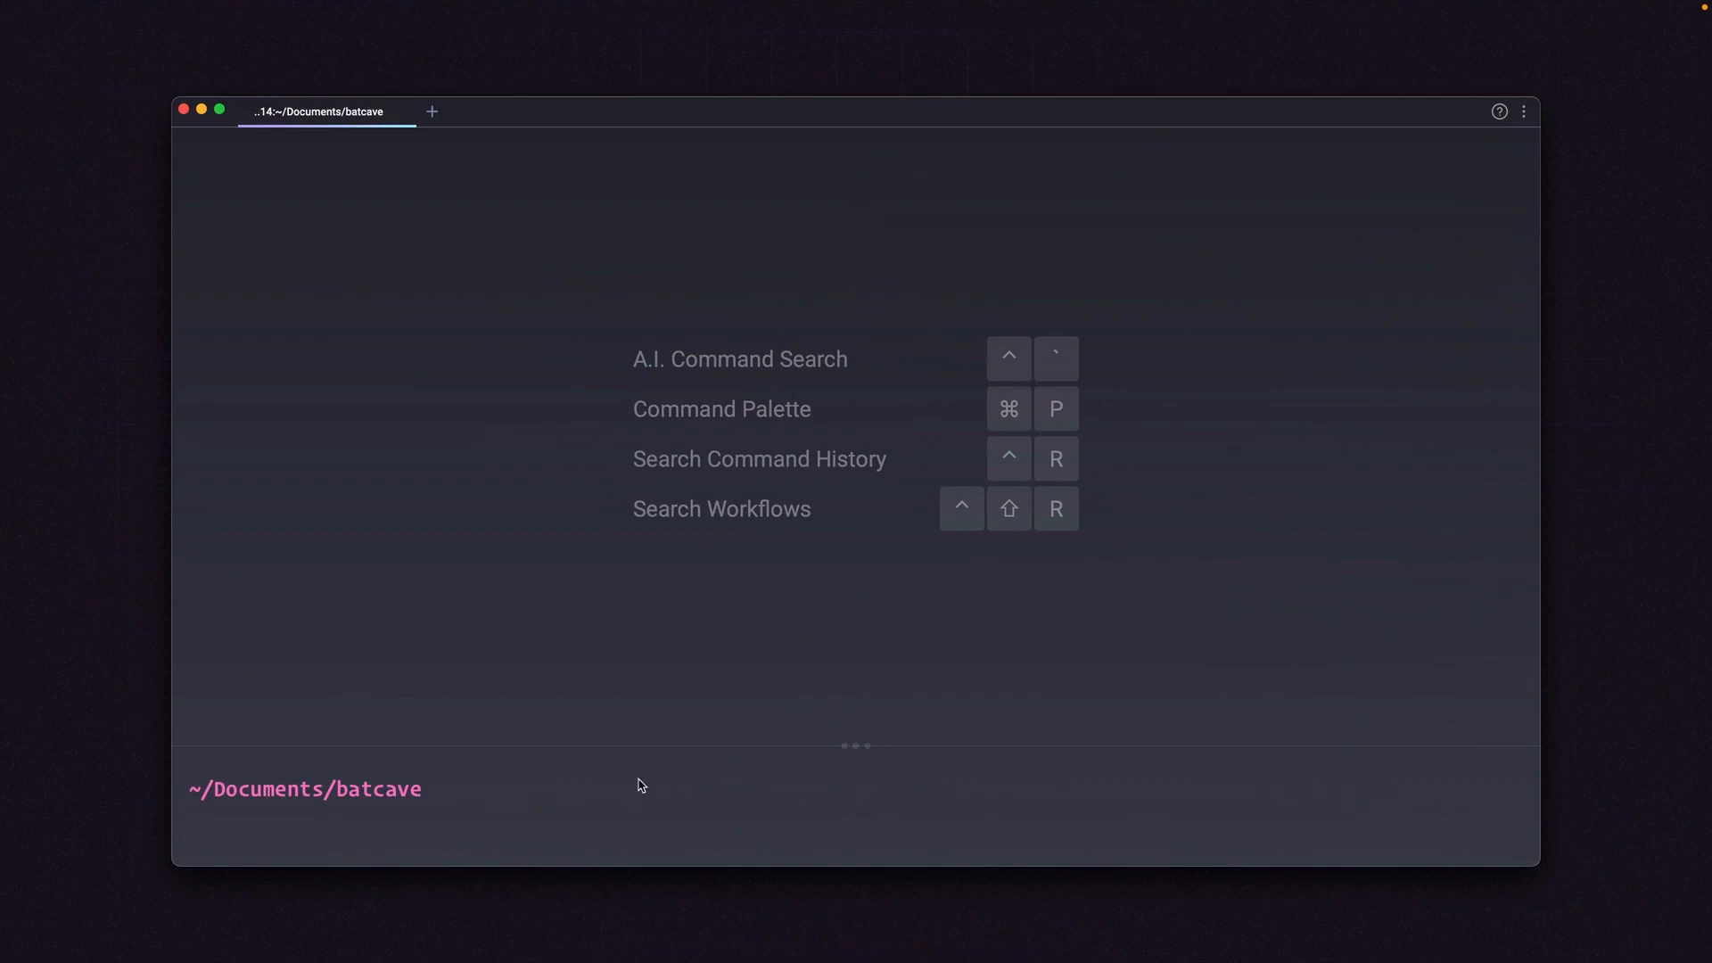
Step: Move into sample-laravel/ and run doctl app dev build, which reports no app spec found
text(cd sample-laravel/)
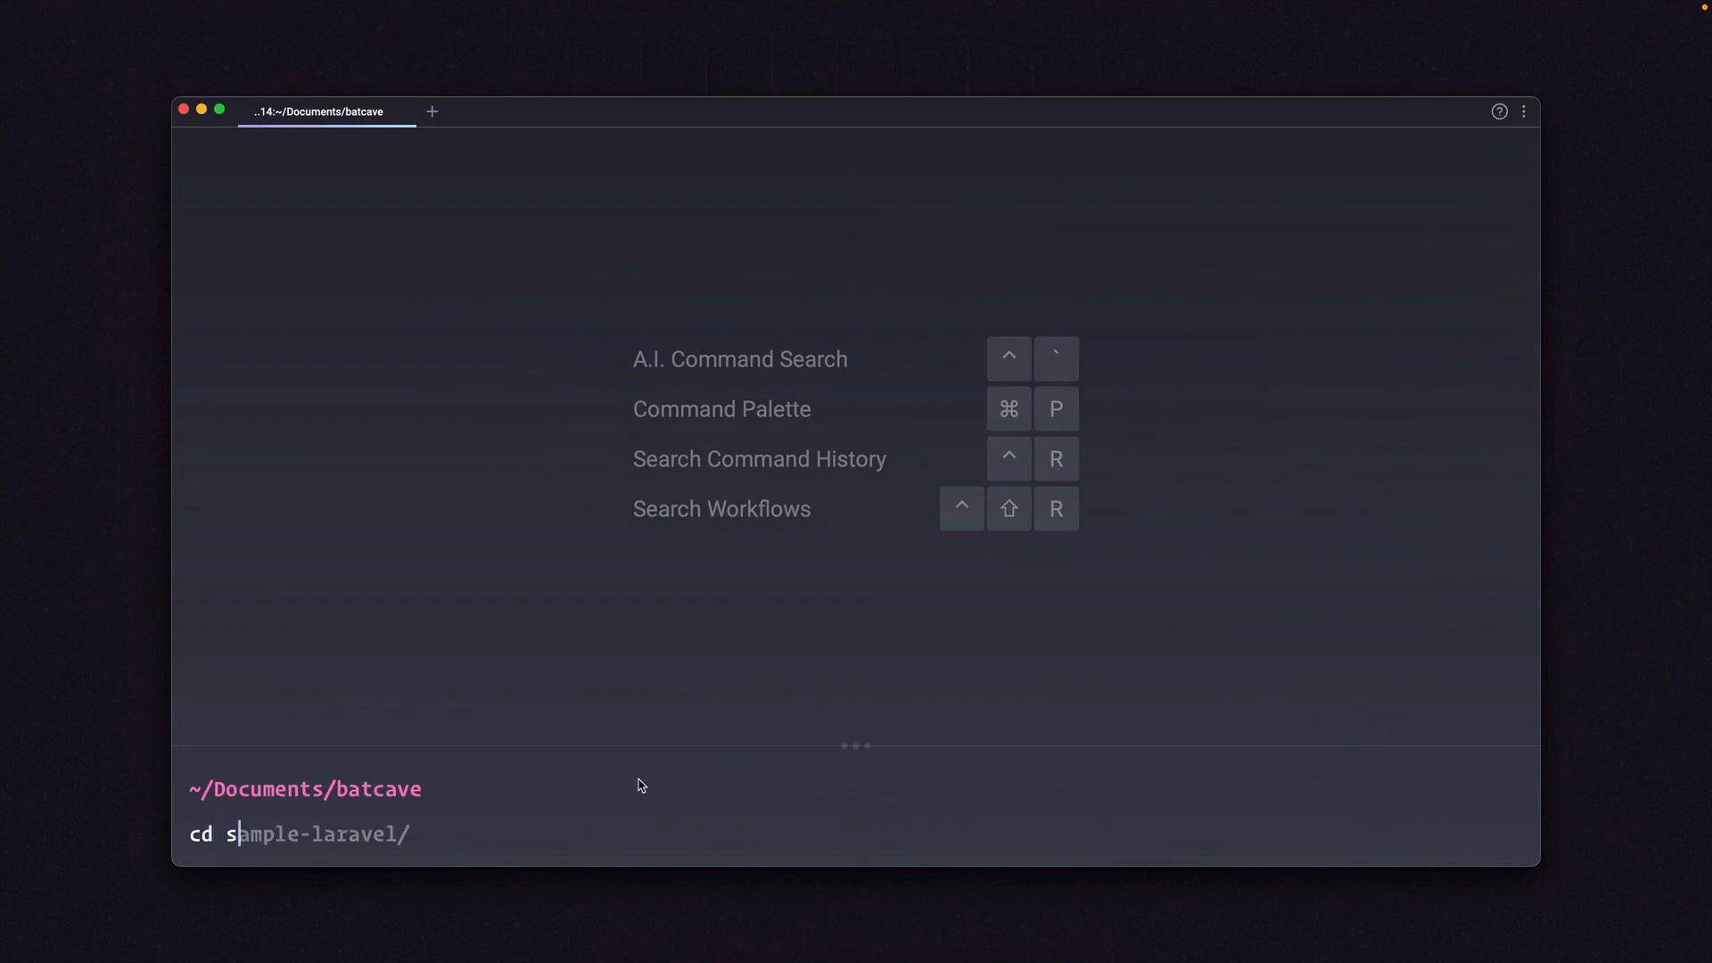
key(enter)
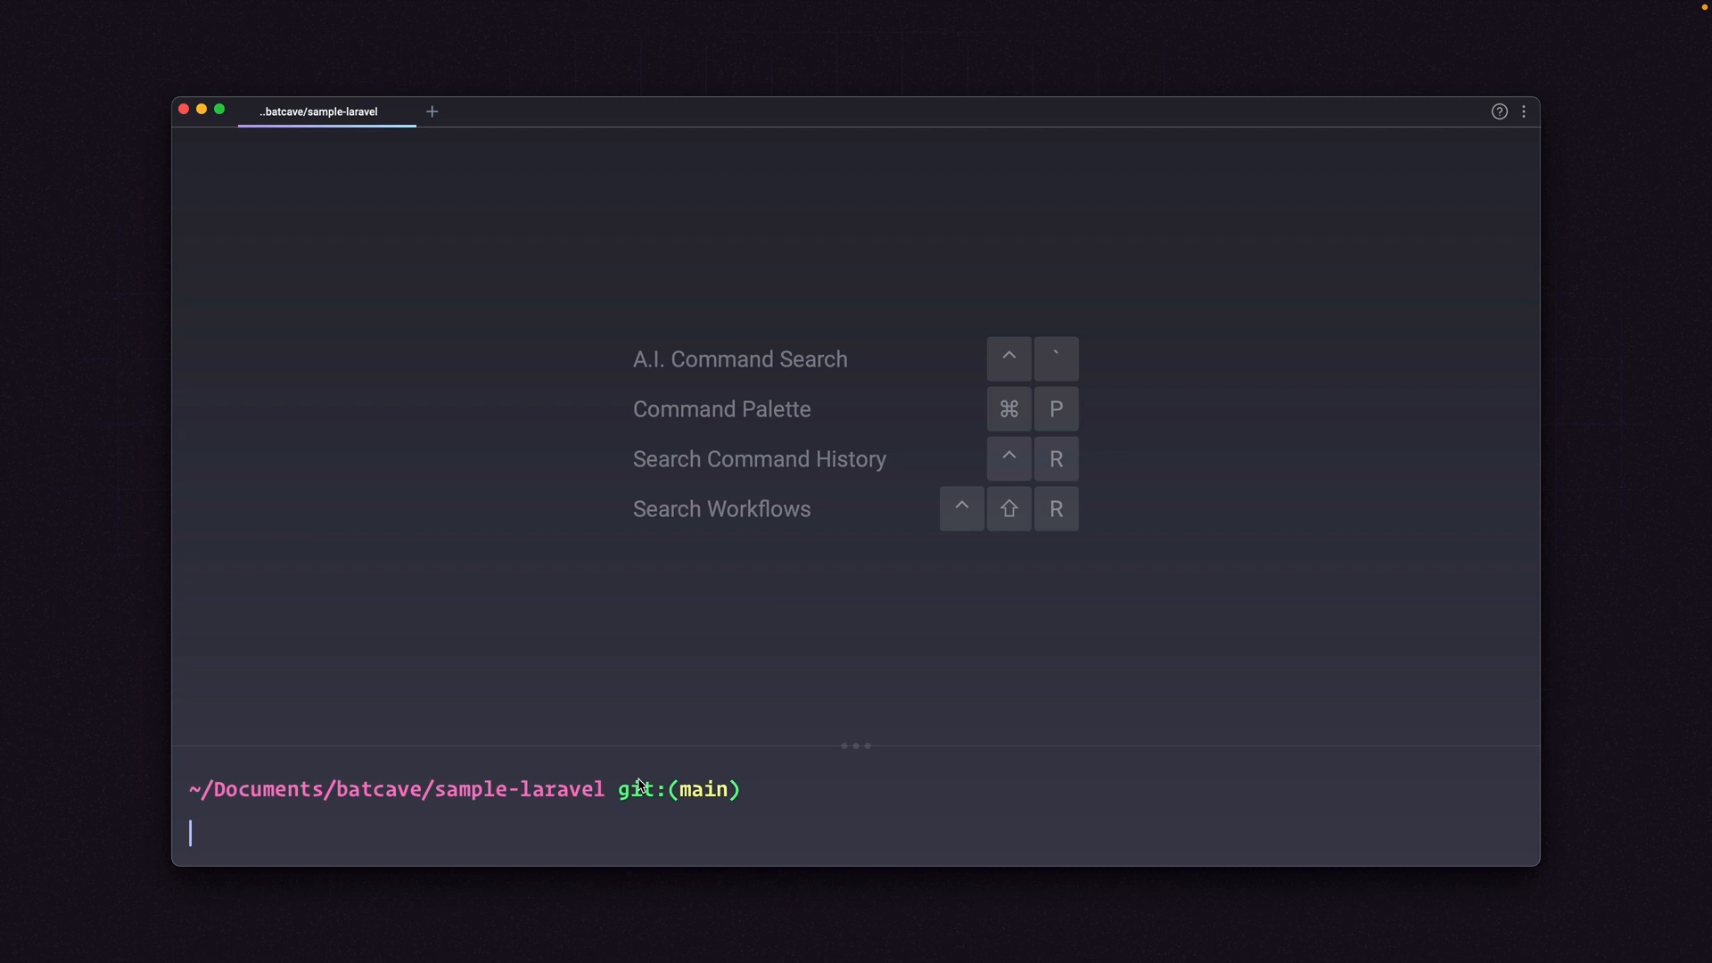
text(doctl app dev build)
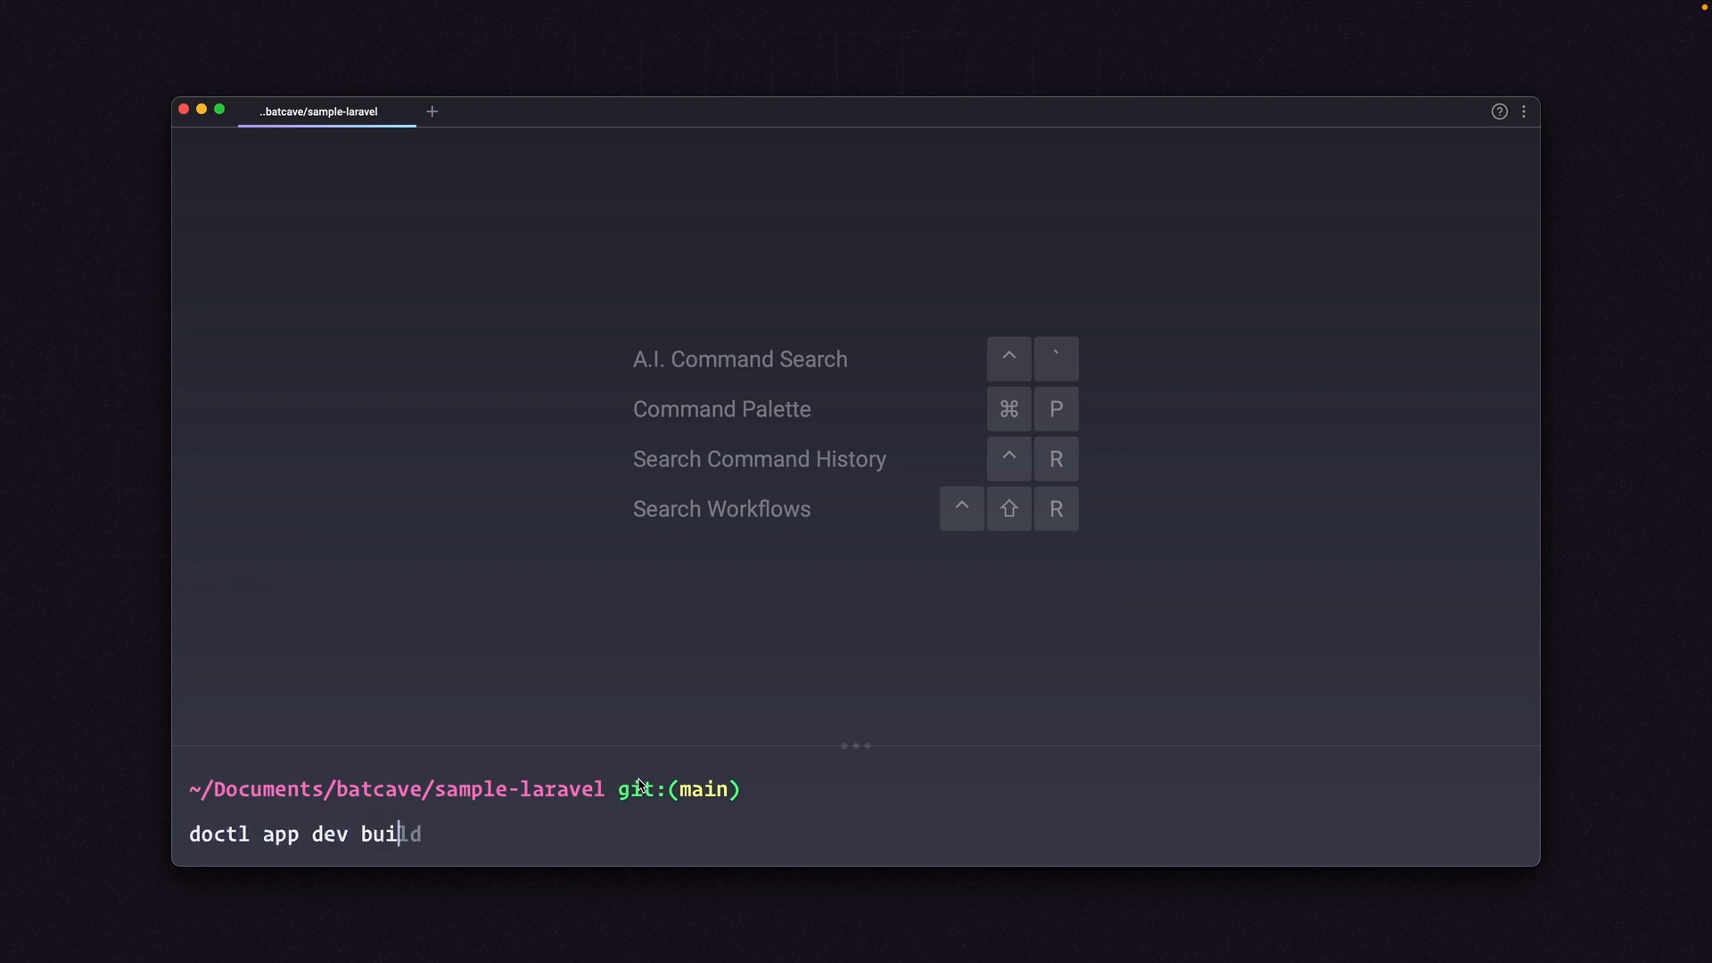
key(enter)
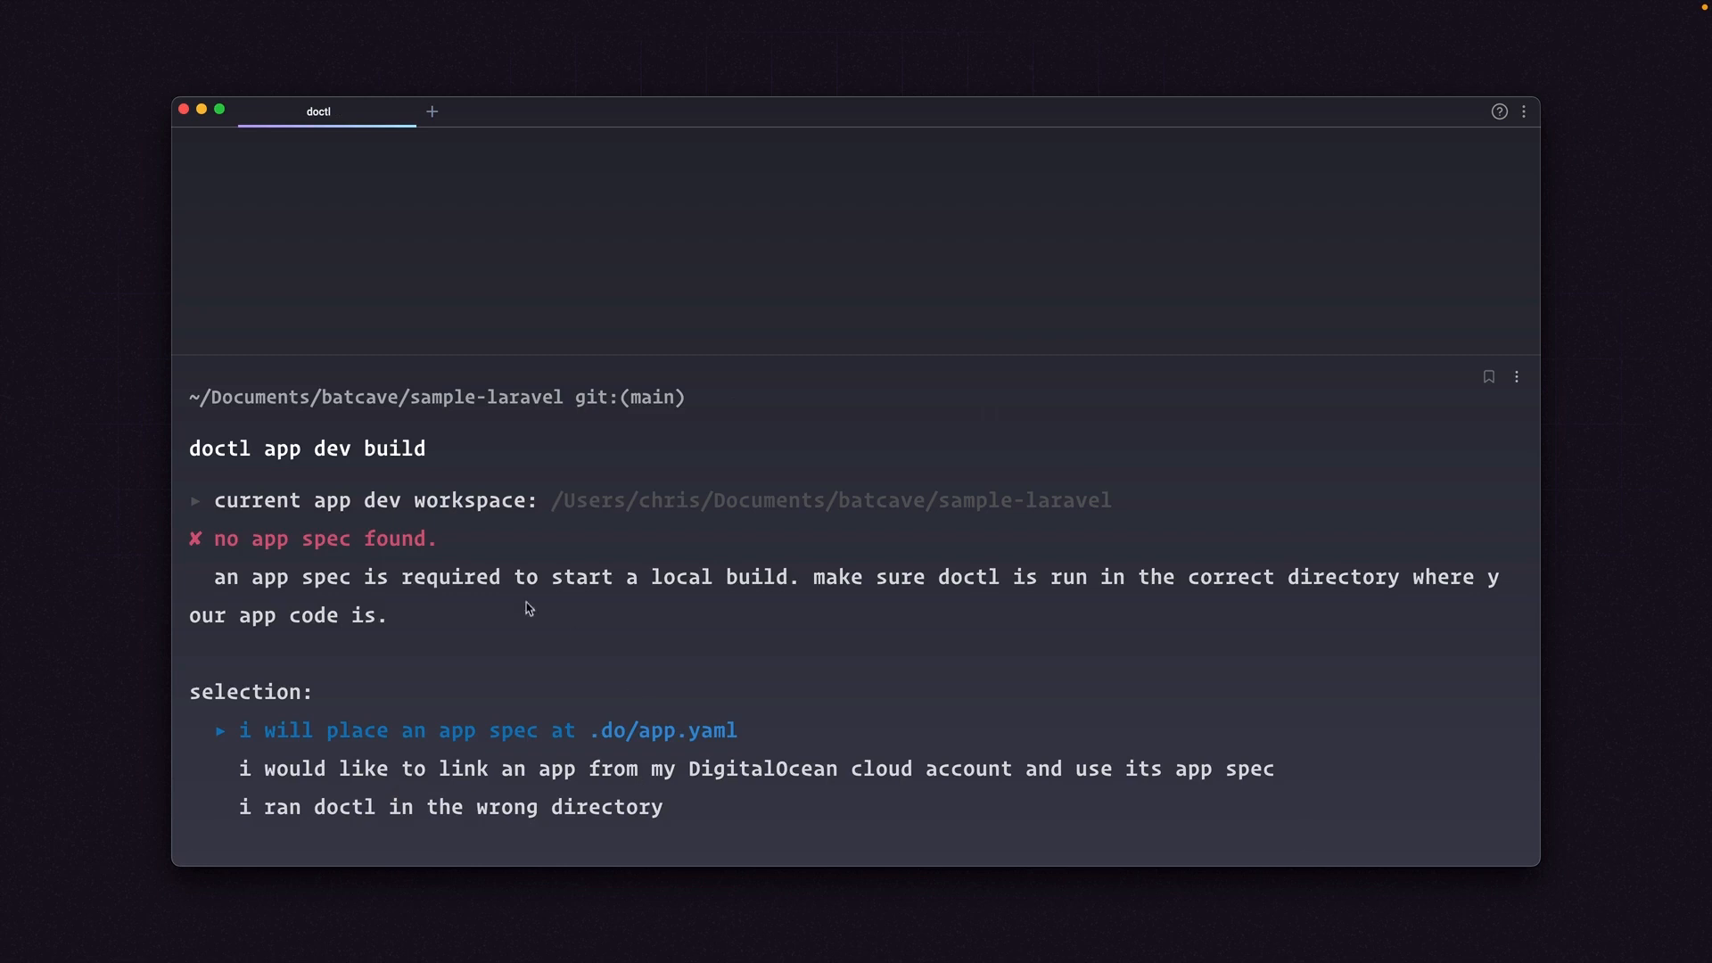
mouse_move(424, 544)
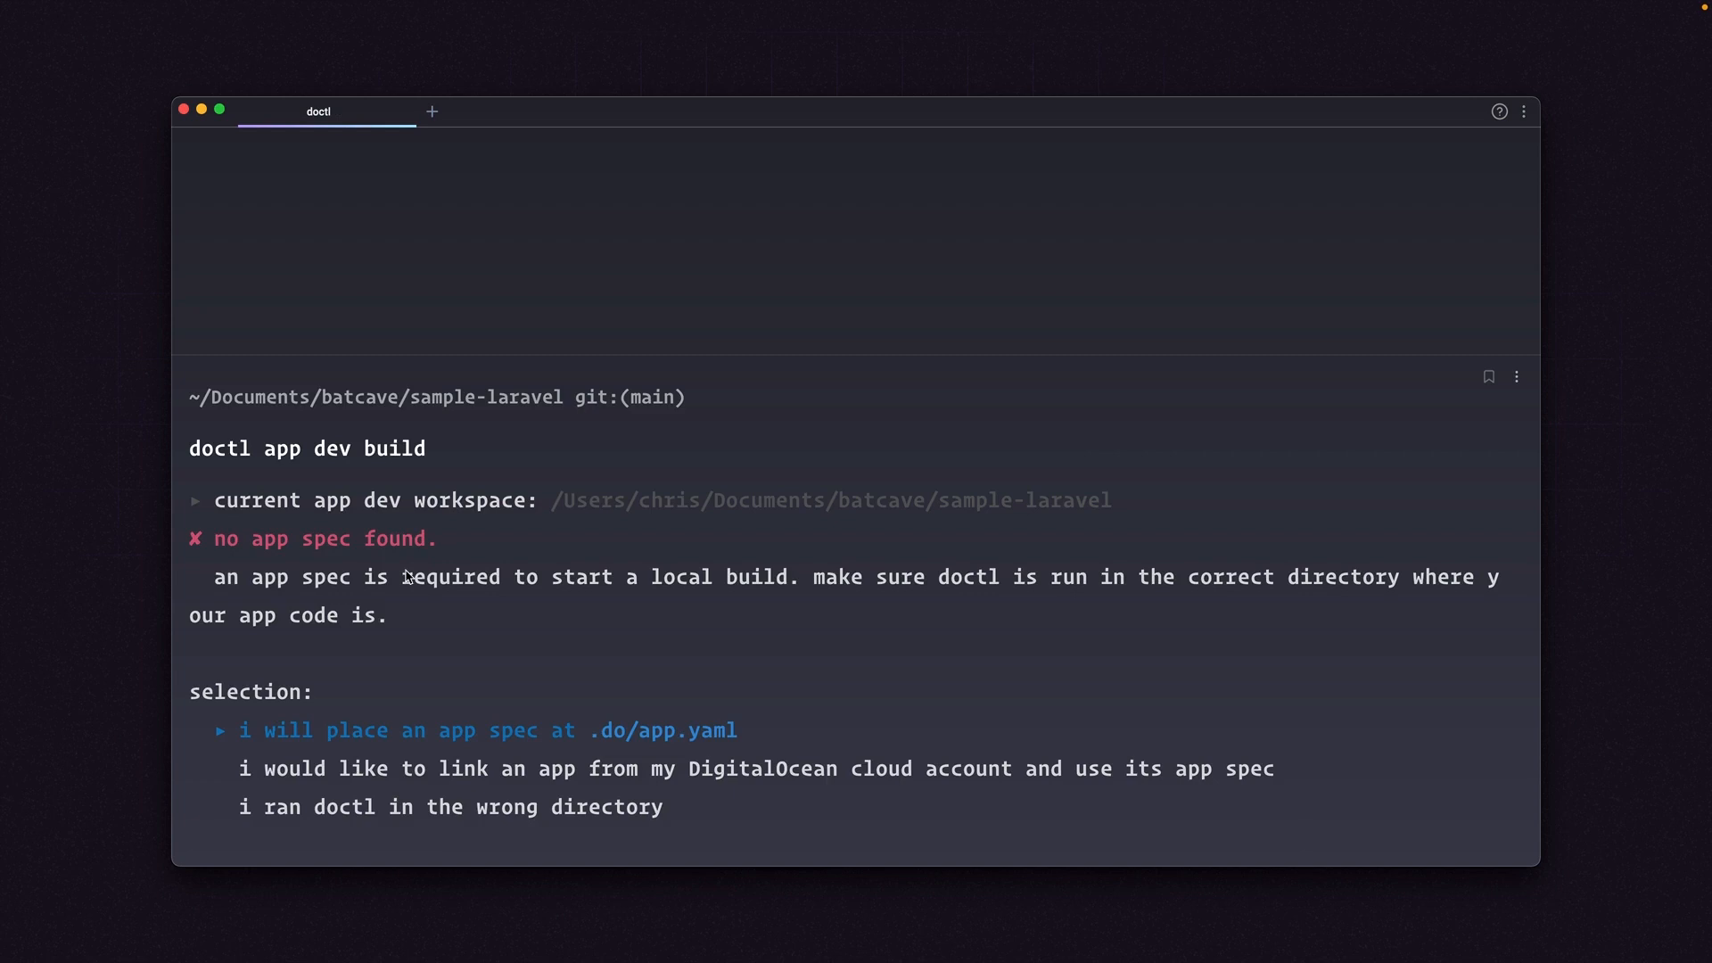
mouse_move(412, 688)
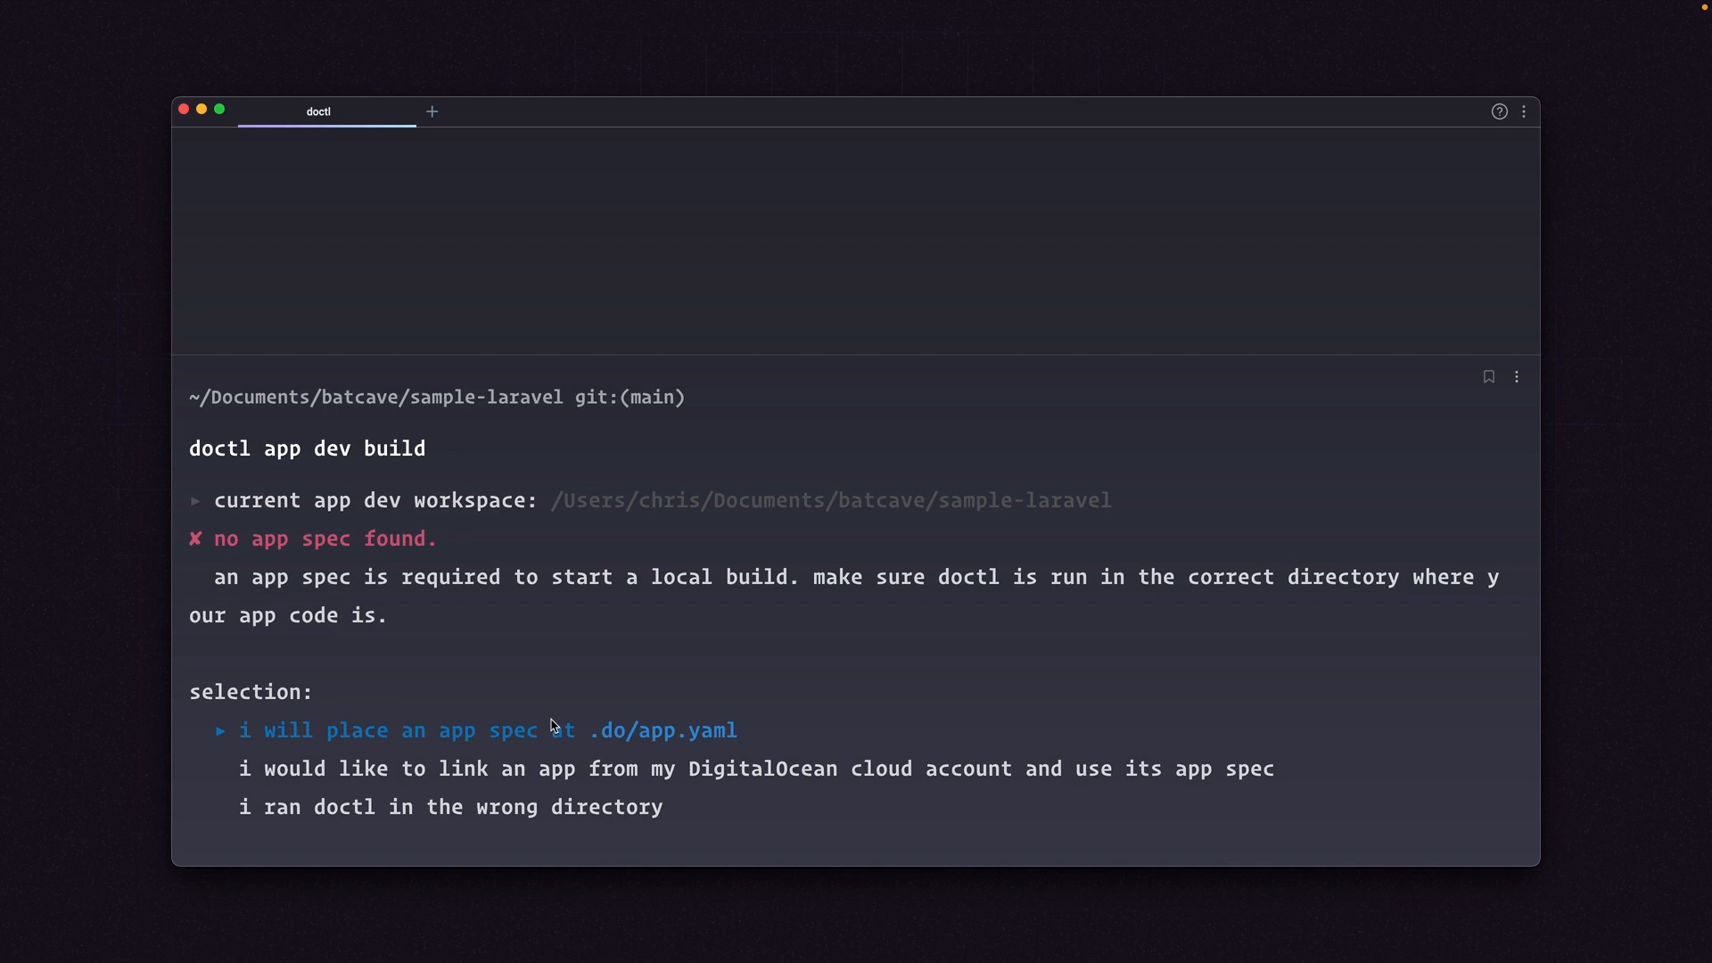
mouse_move(672, 741)
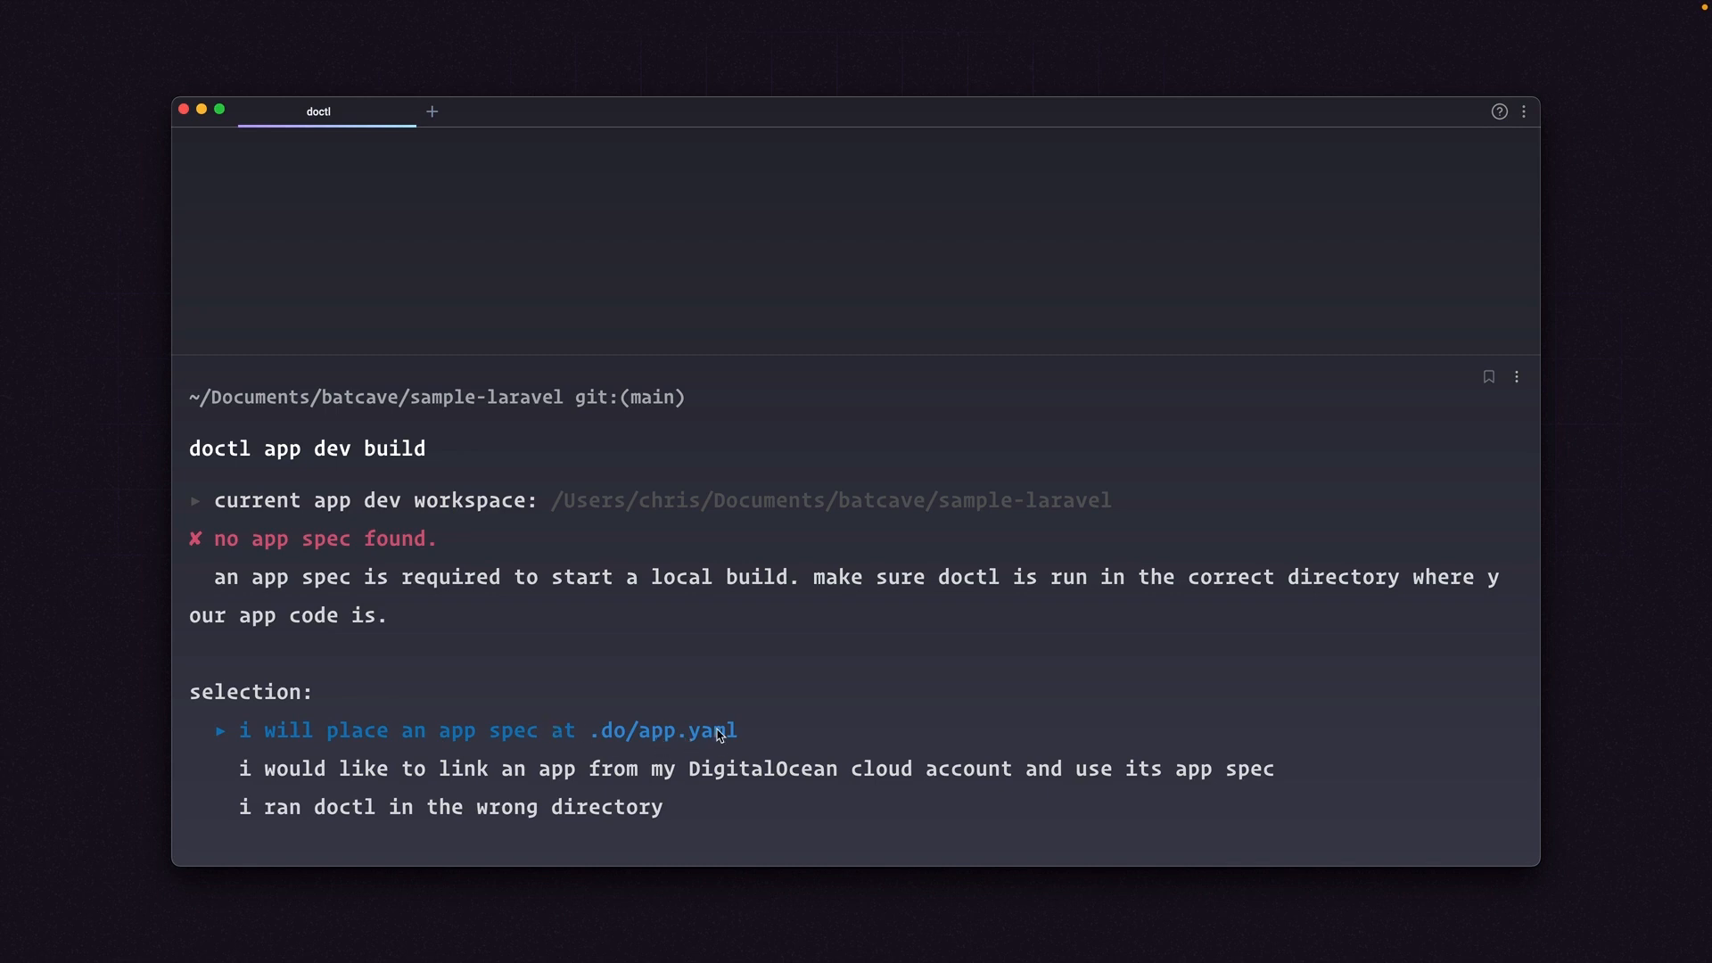
mouse_move(654, 753)
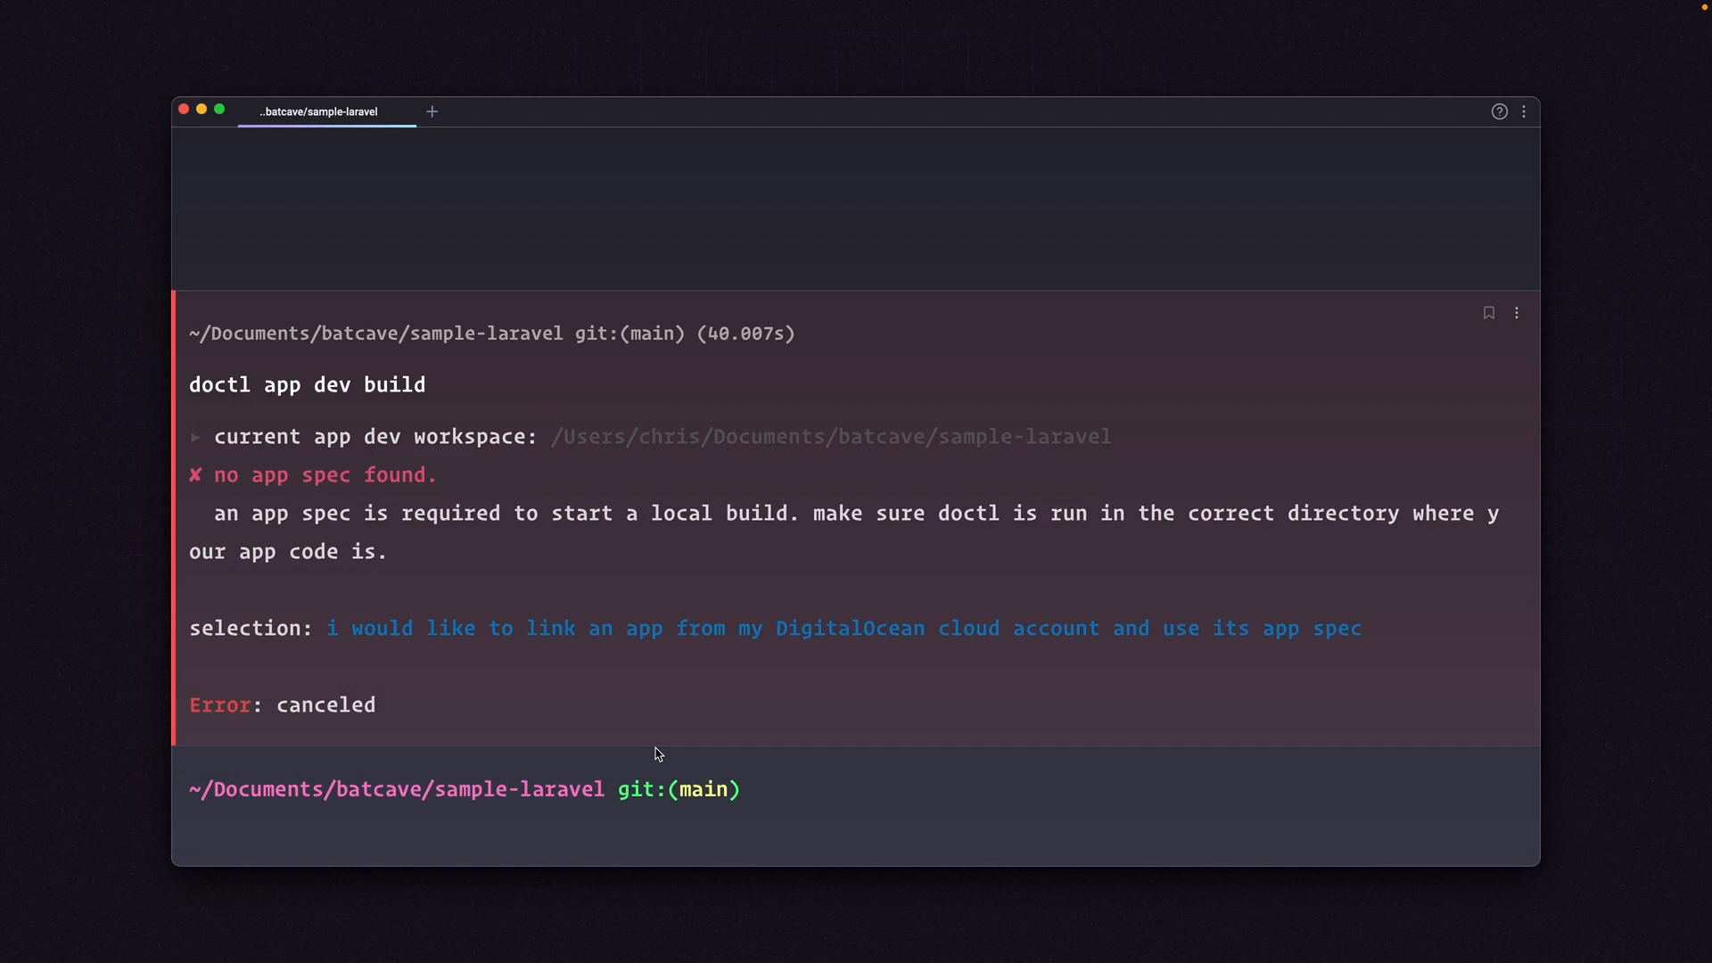
mouse_move(626, 500)
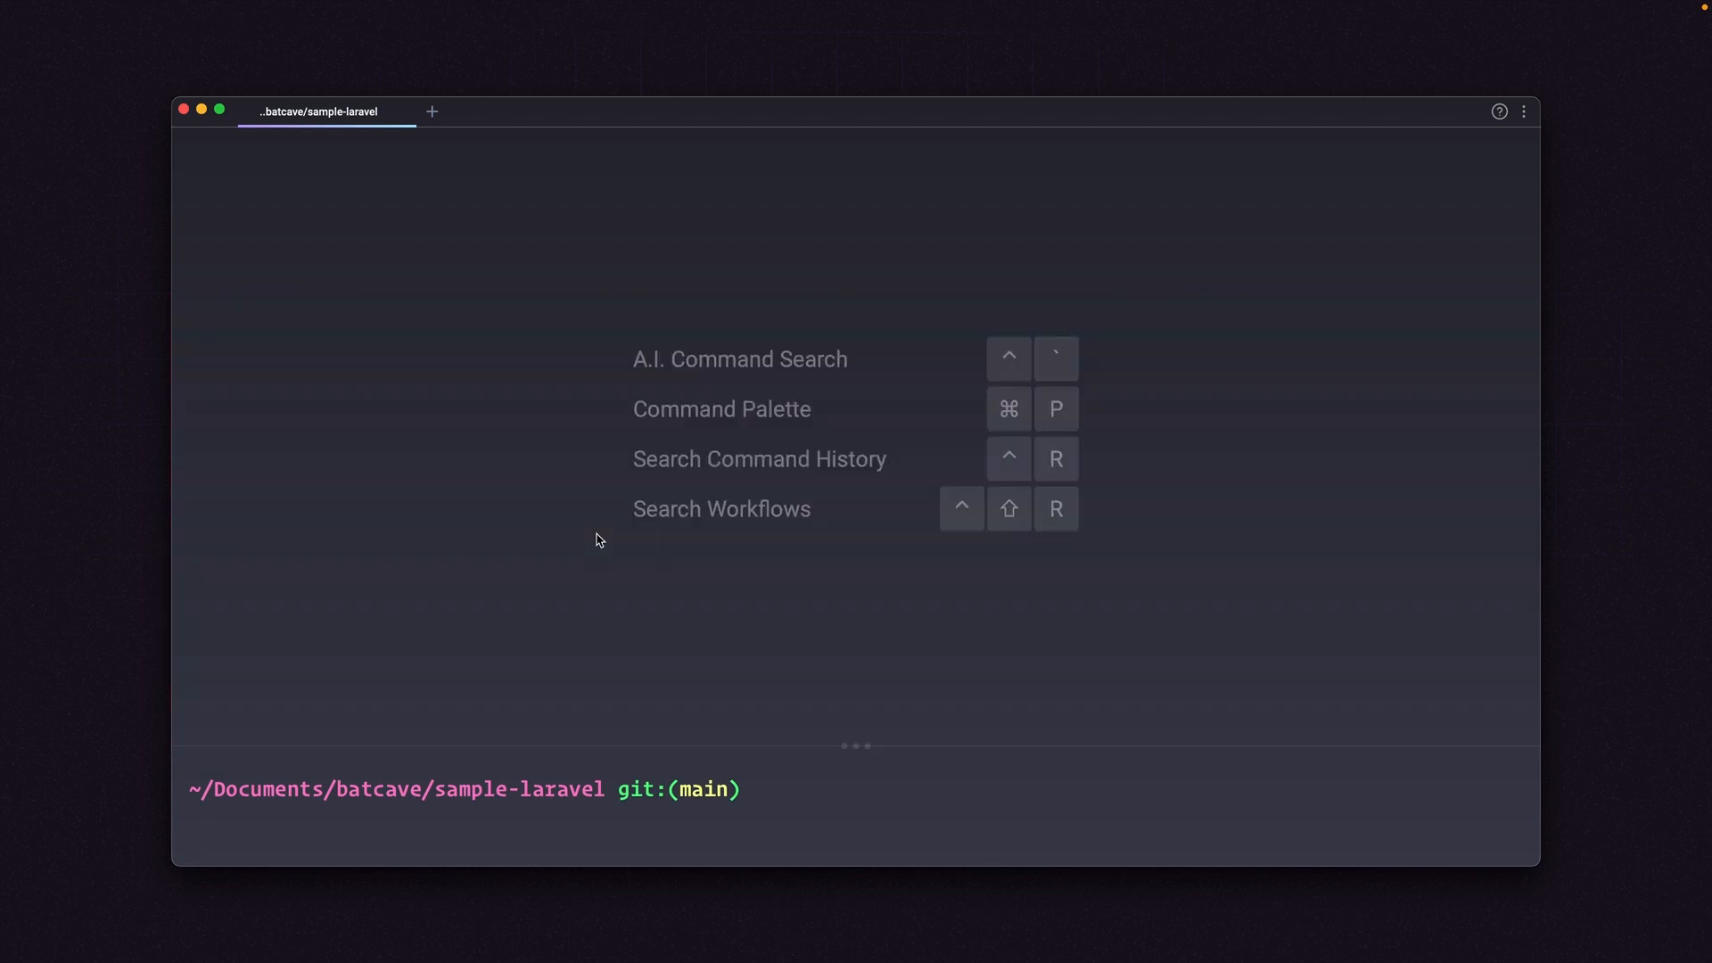
Step: Change into the project folder and run doctl app dev build to create the sample-react:dev image
text(cd ../sample-laravel/)
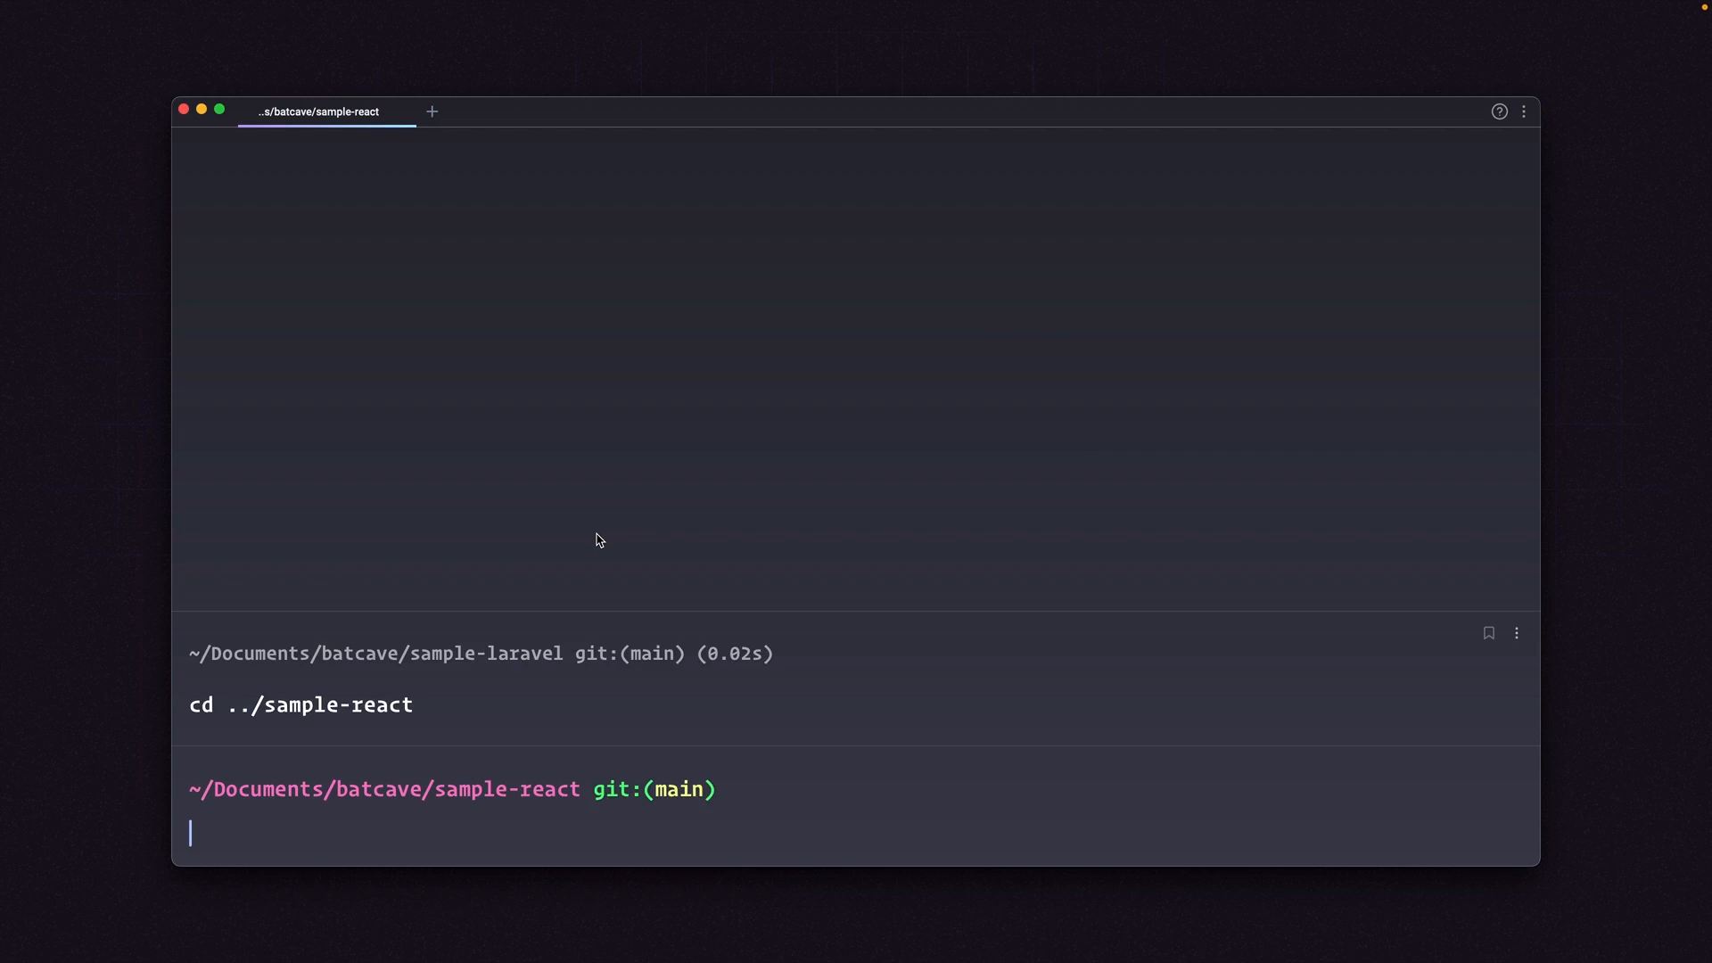
text(doctl app dev build)
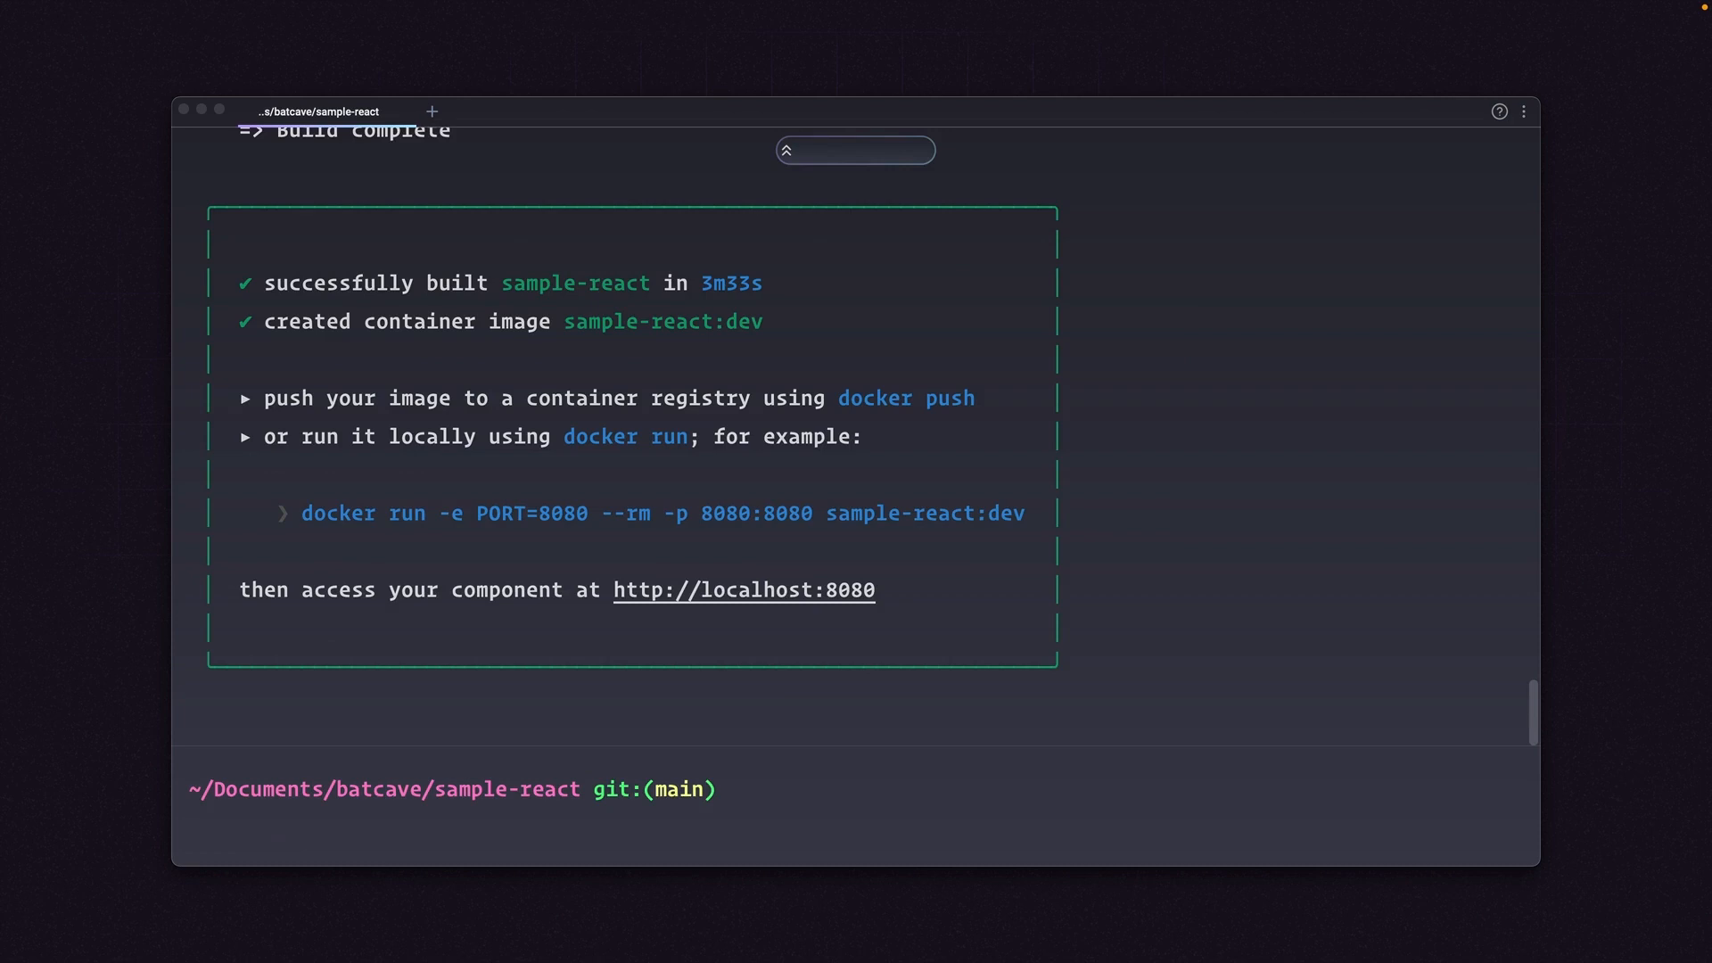
mouse_move(706, 289)
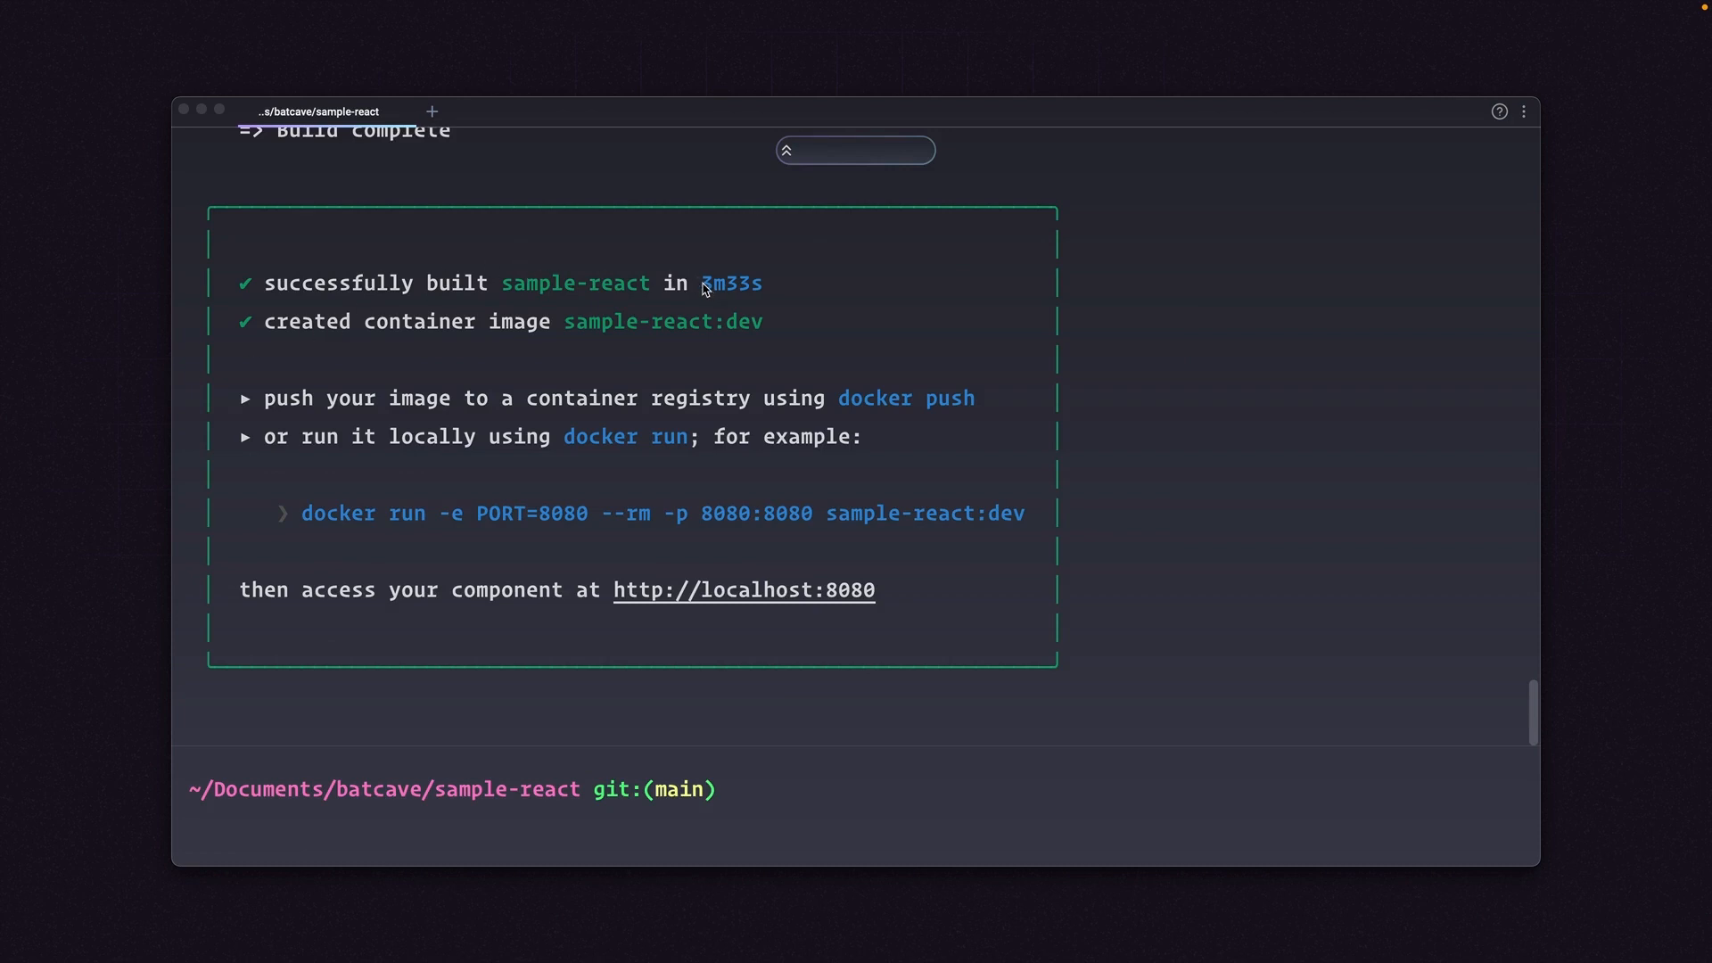
mouse_move(534, 411)
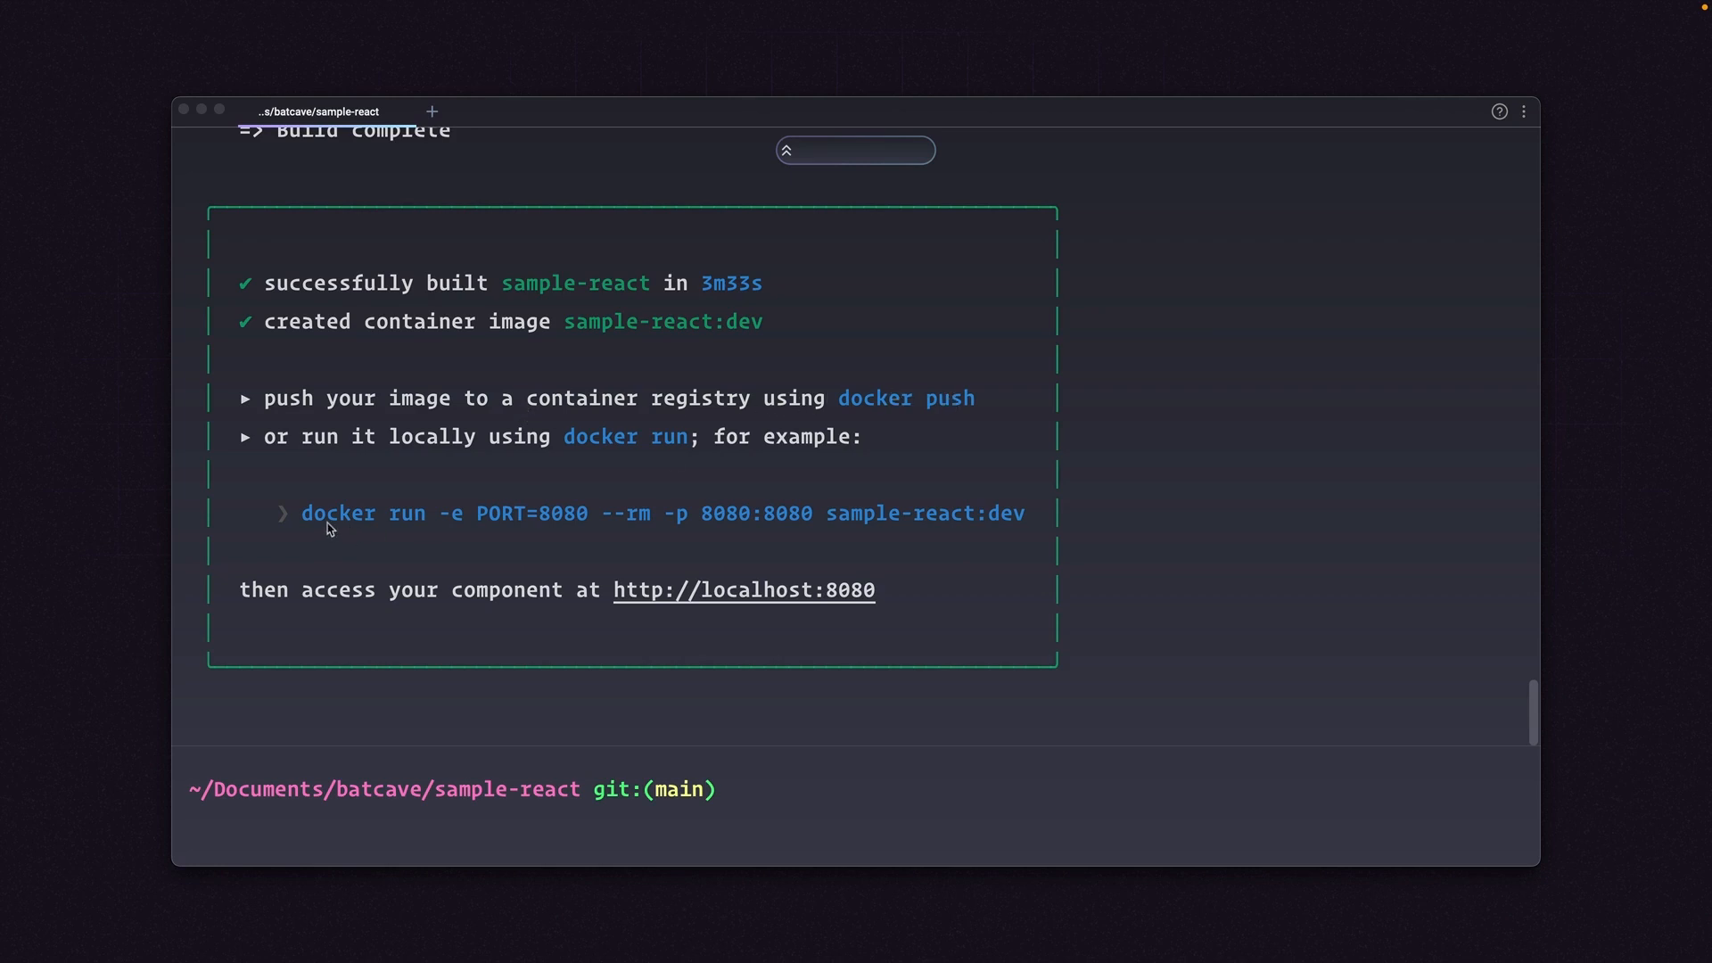
Step: Select the suggested docker run command for sample-react:dev on port 8080 from the build summary
double_click(337, 514)
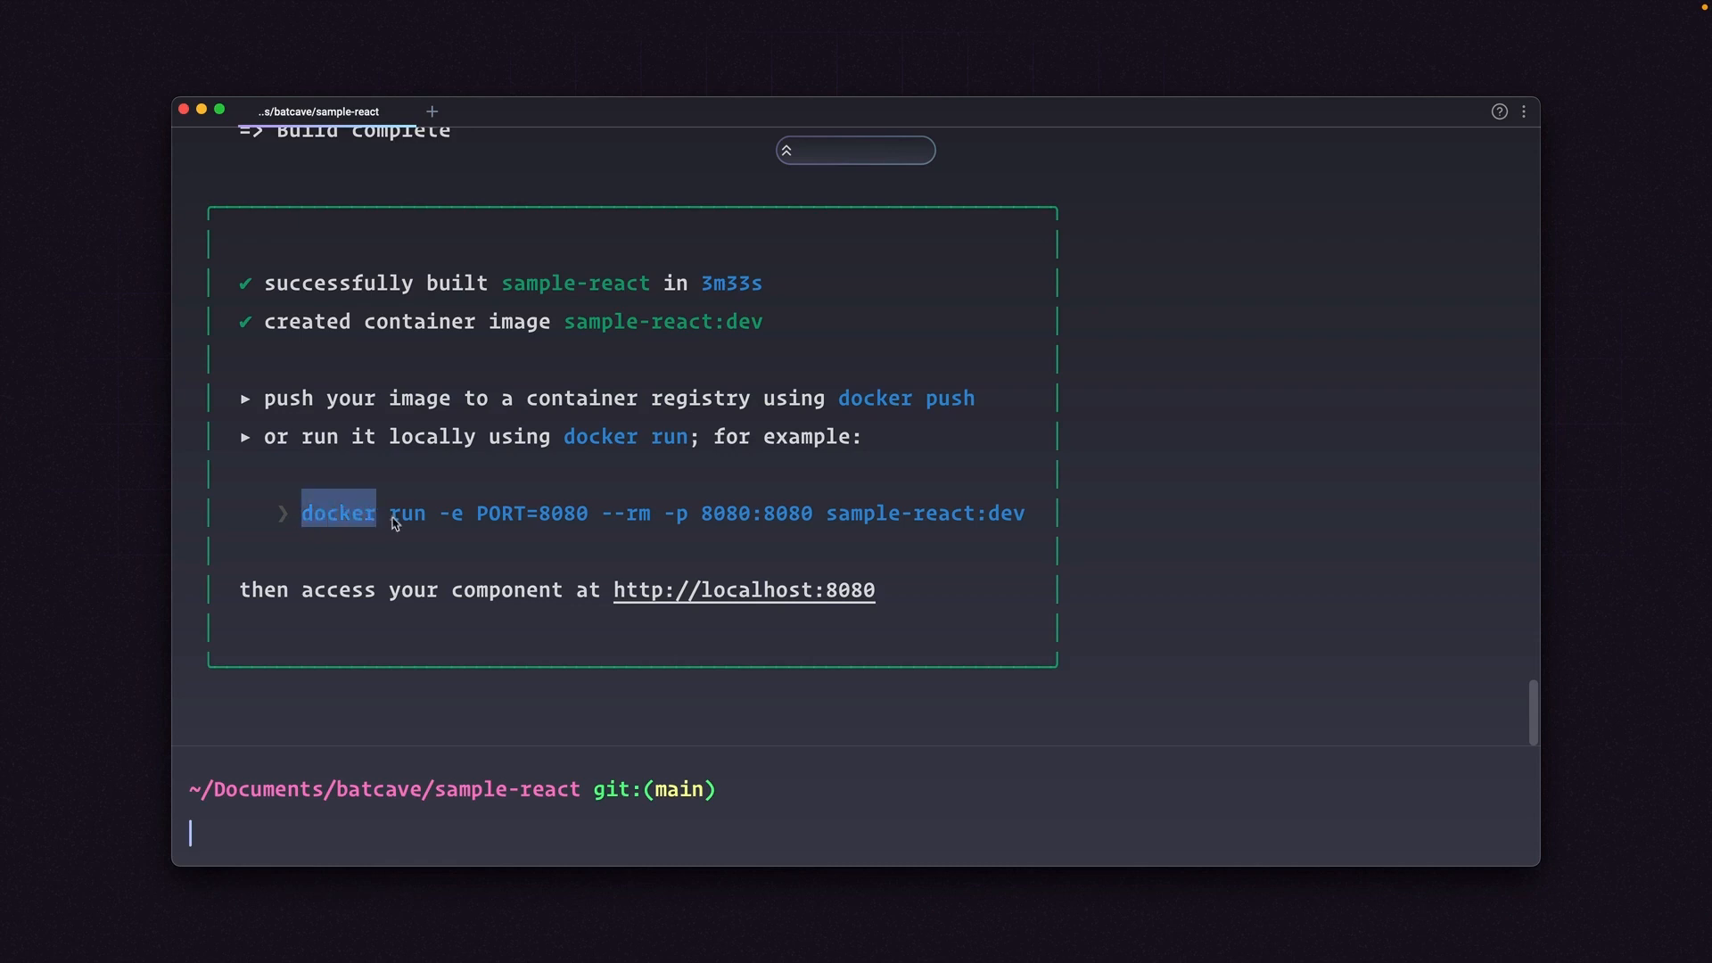
drag(339, 514, 1024, 514)
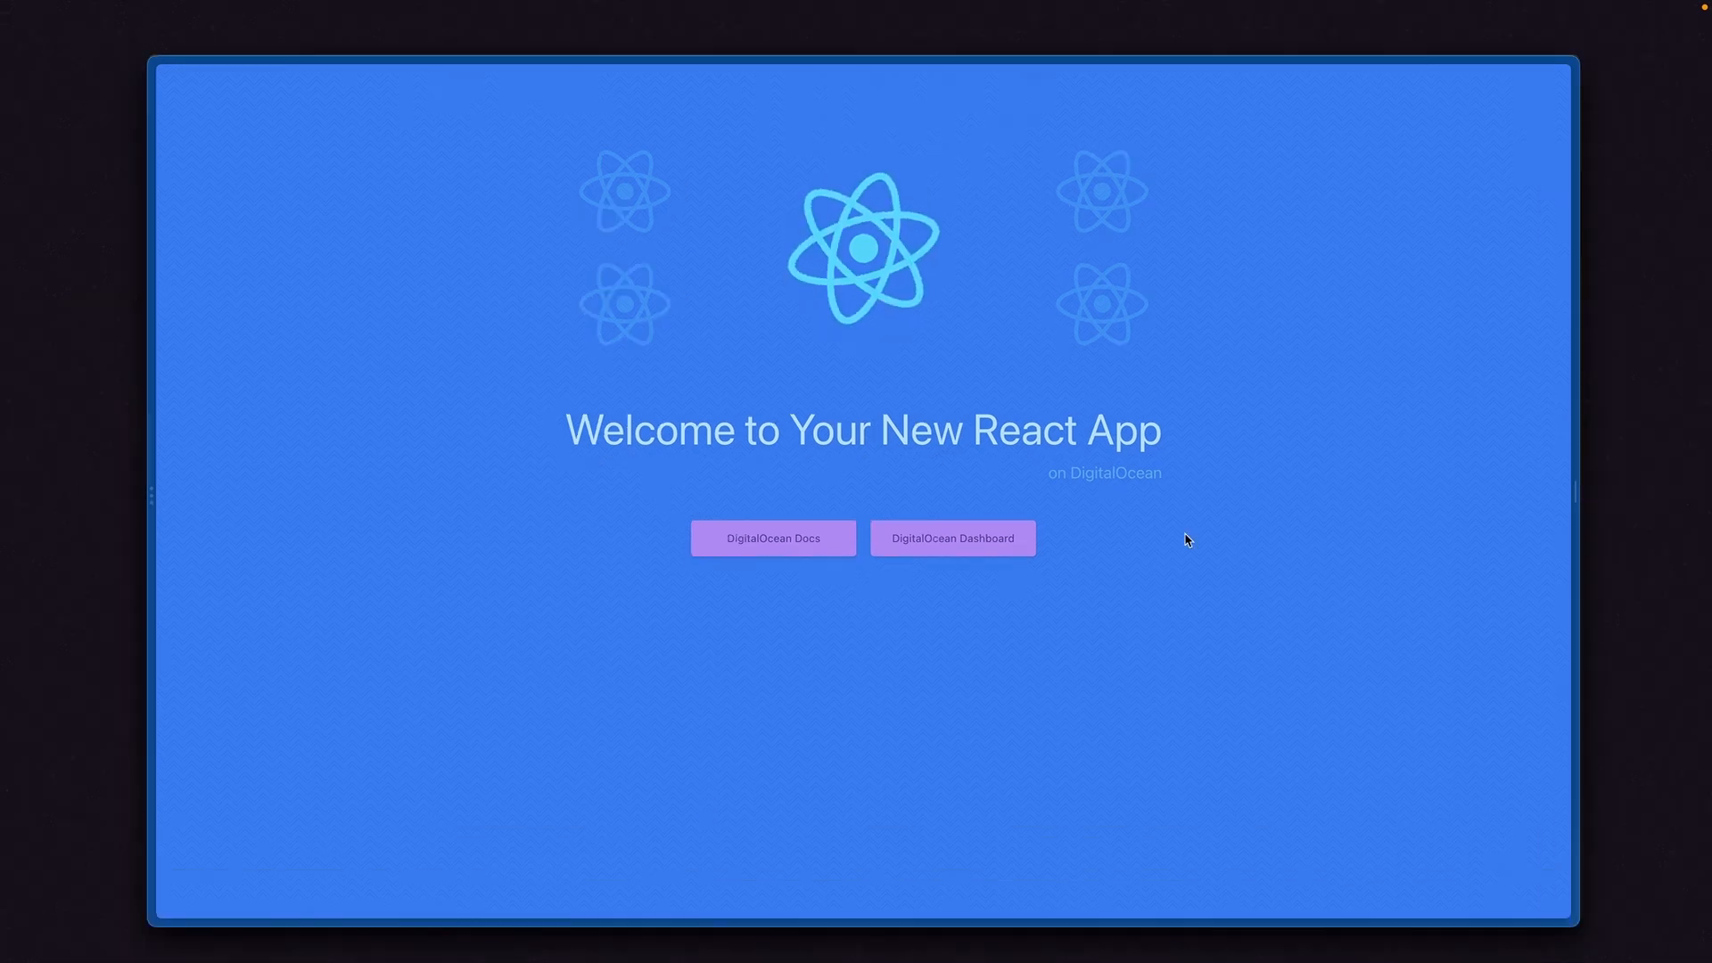
mouse_move(1029, 407)
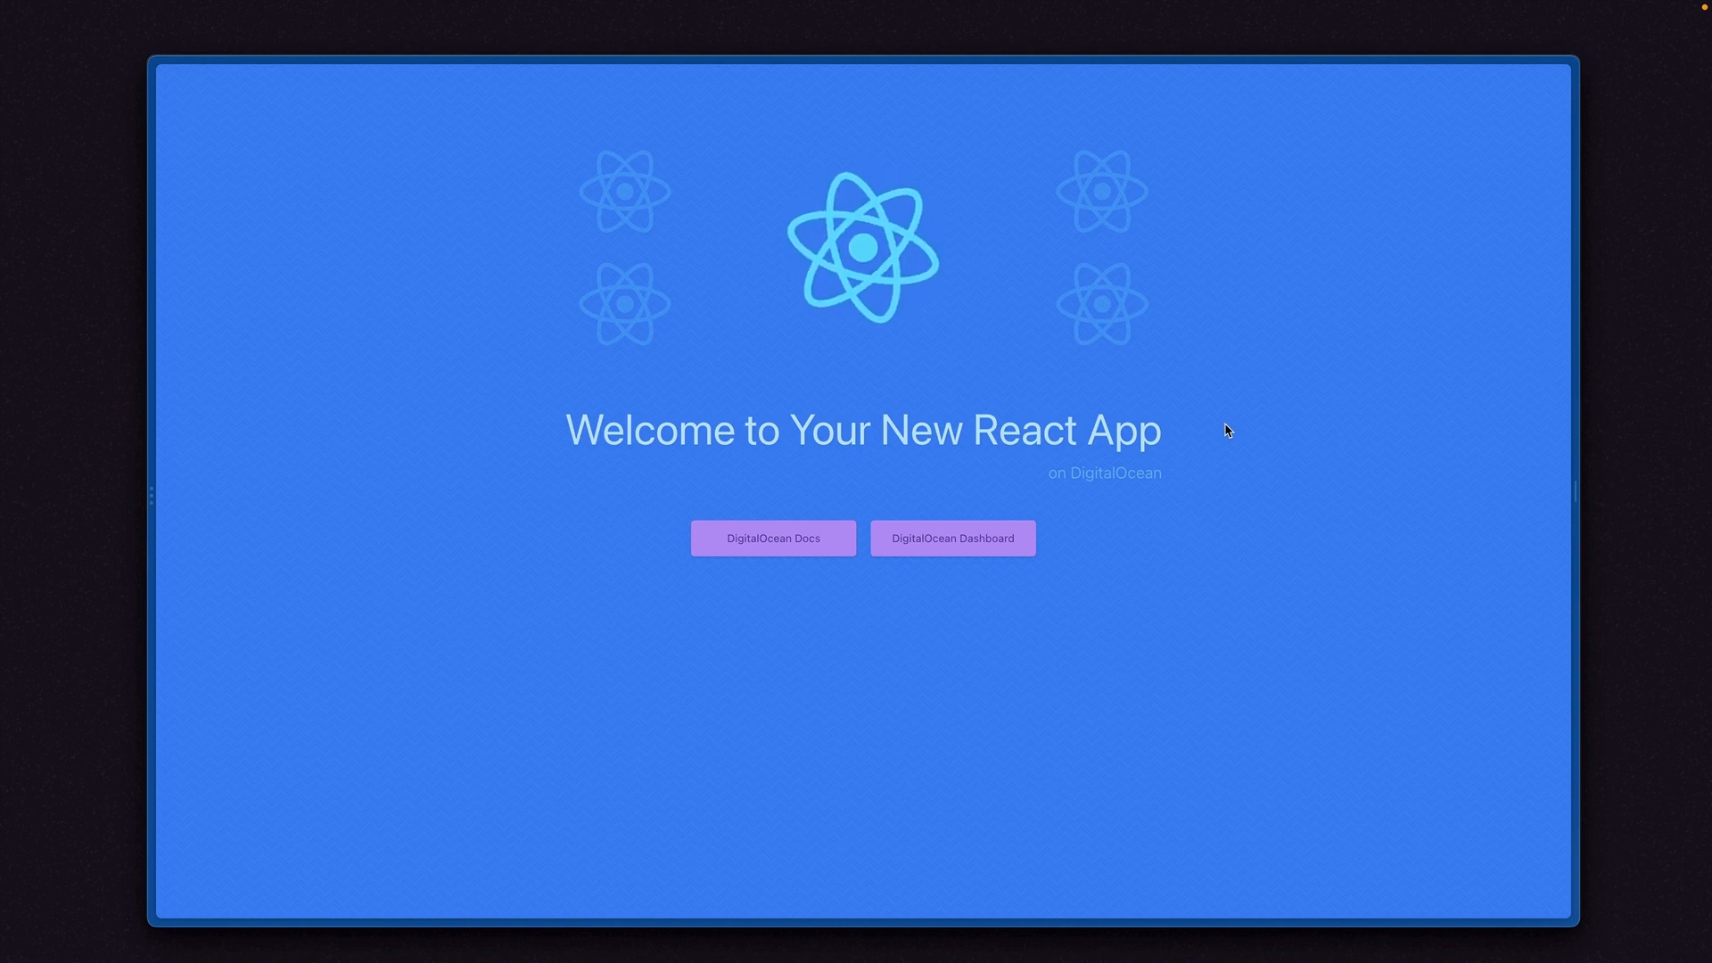
mouse_move(1282, 425)
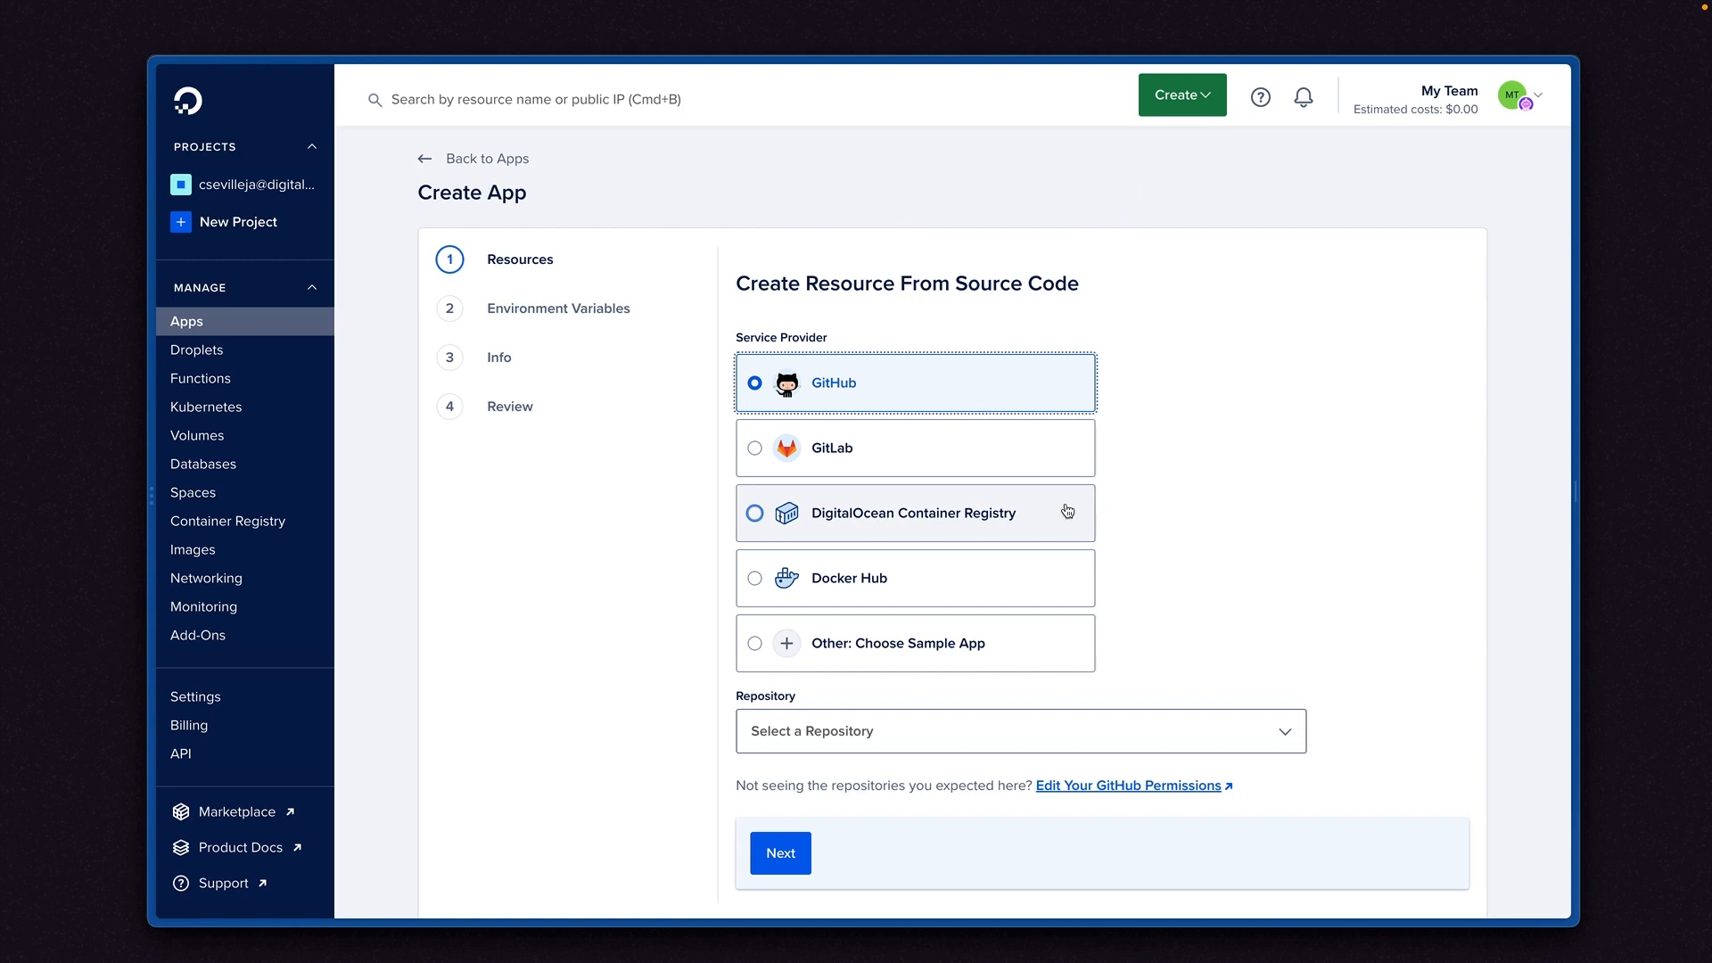
mouse_move(1148, 569)
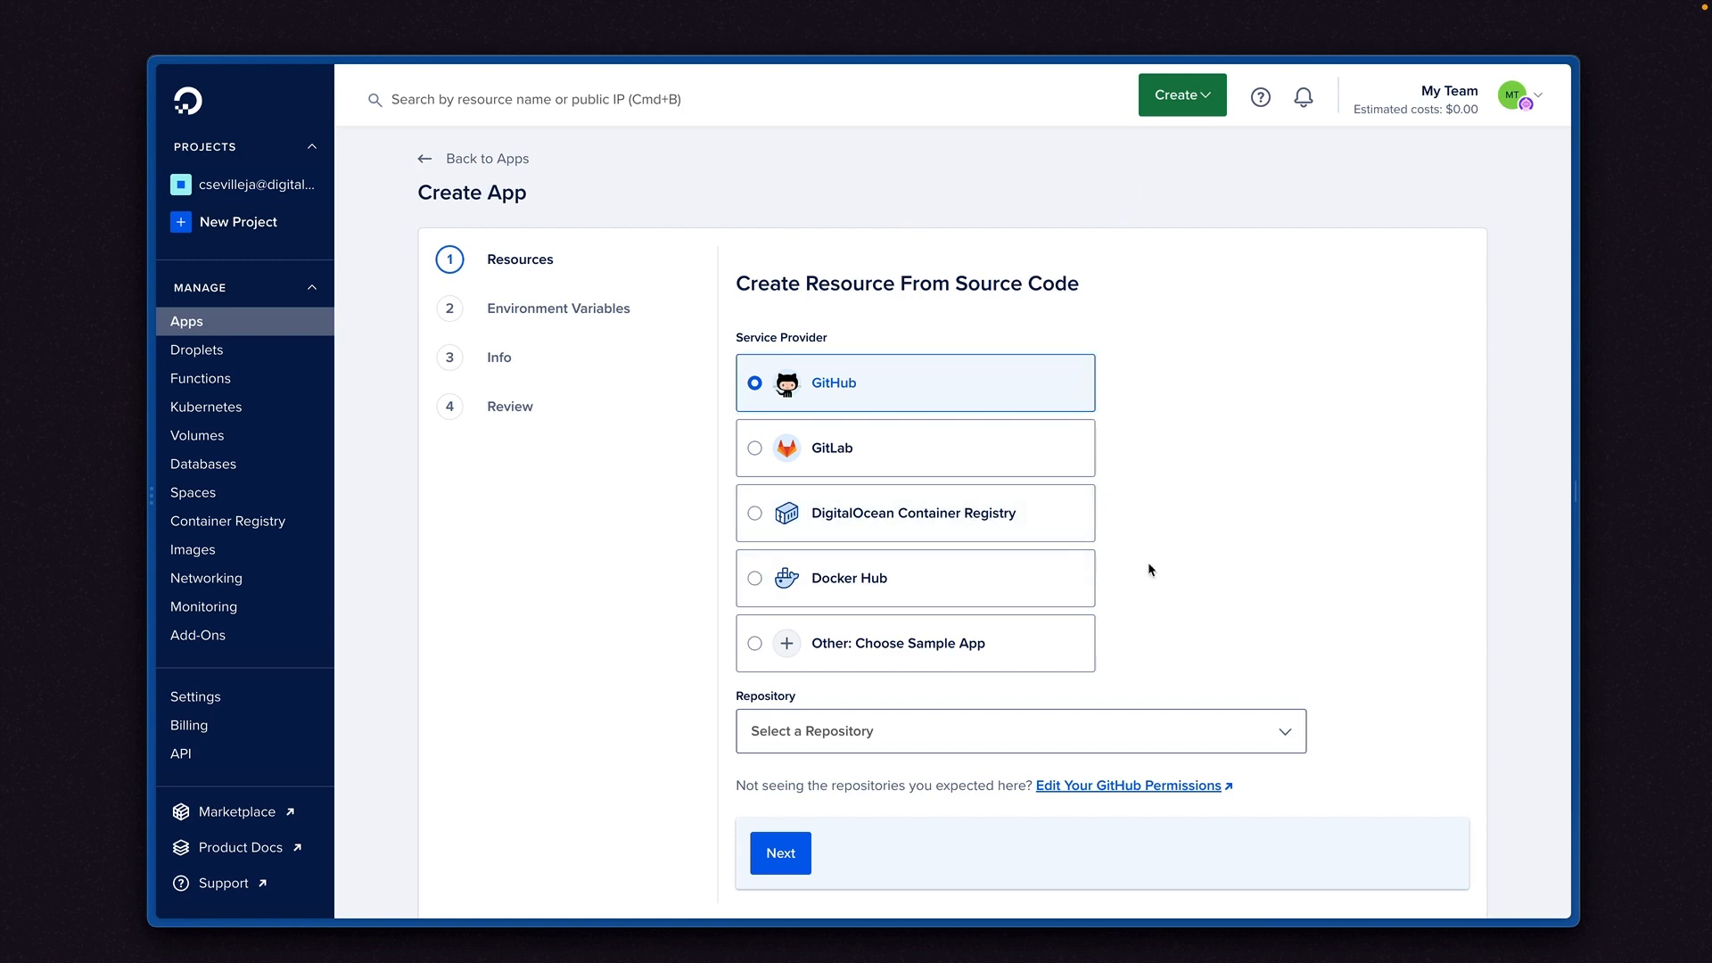